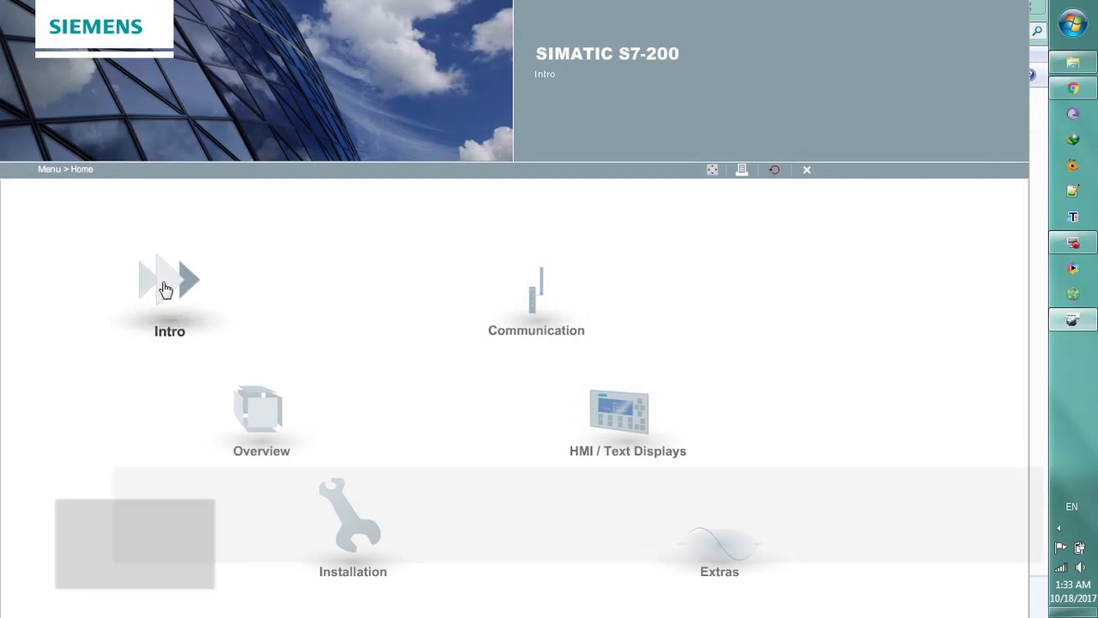
# - Open the Intro section from the home menu, showing the S7-200 welcome page
pyautogui.click(168, 283)
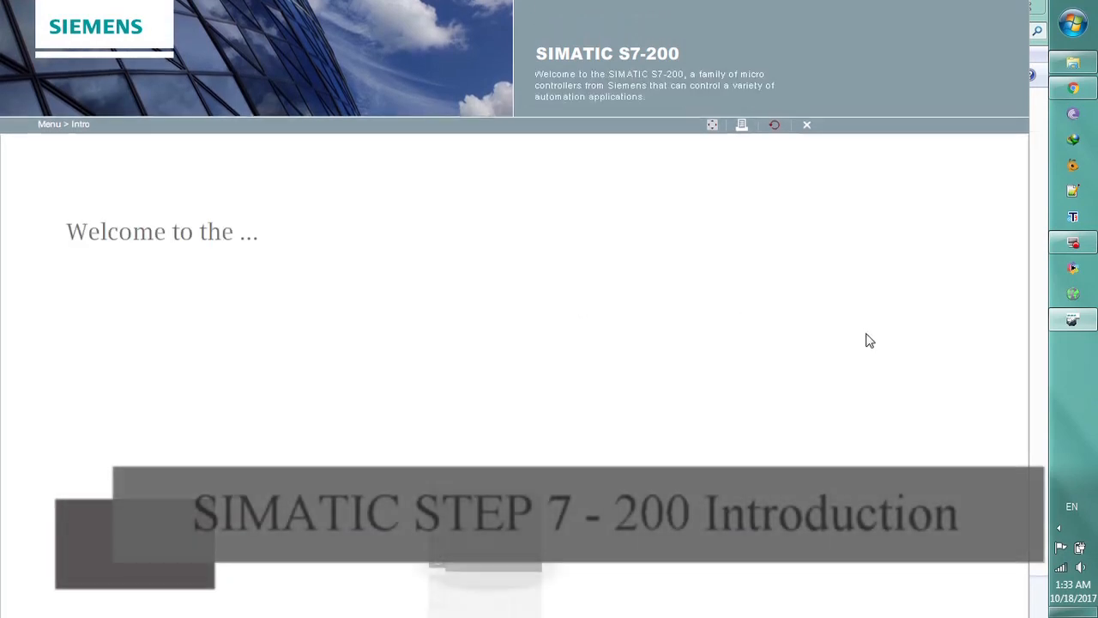